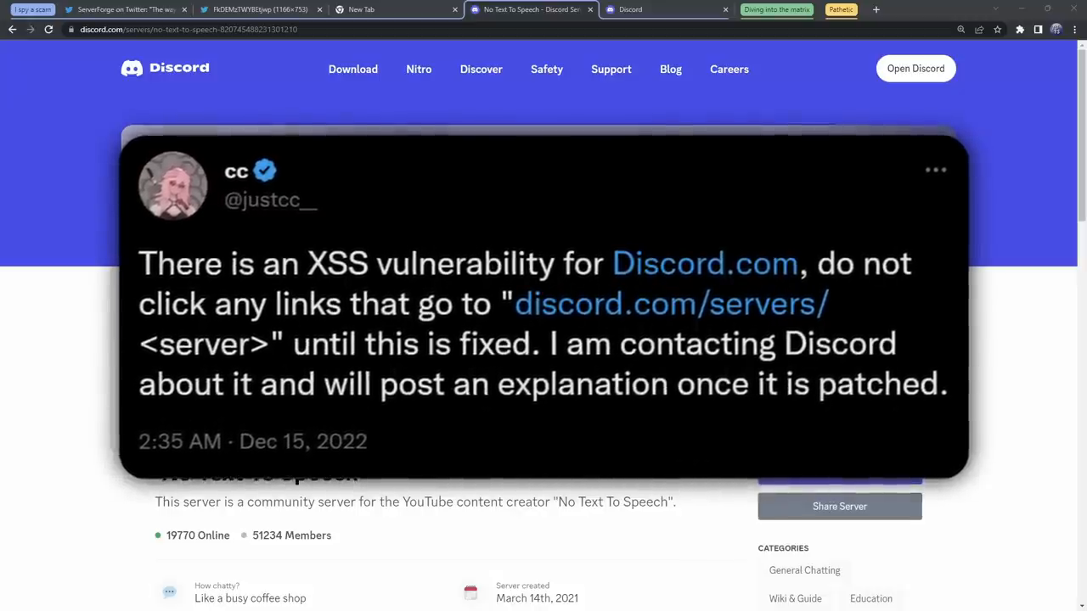
{"action": "left_click", "coordinate": [122, 10]}
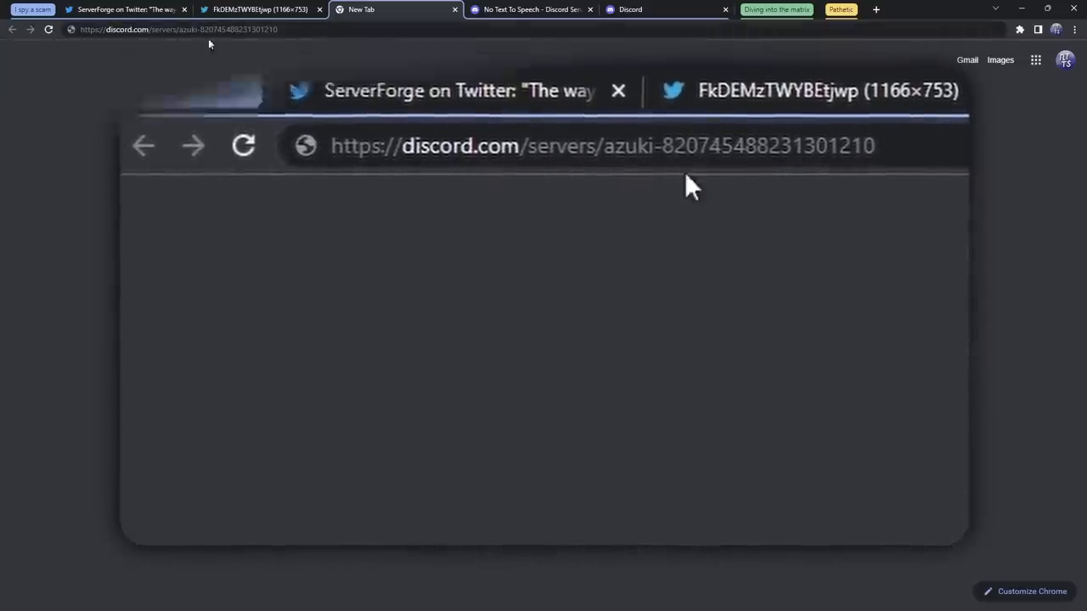
Load the azuki server link, landing on the BAYC invite page announcing 'Discord App Launched'
{"action": "left_click", "coordinate": [259, 10]}
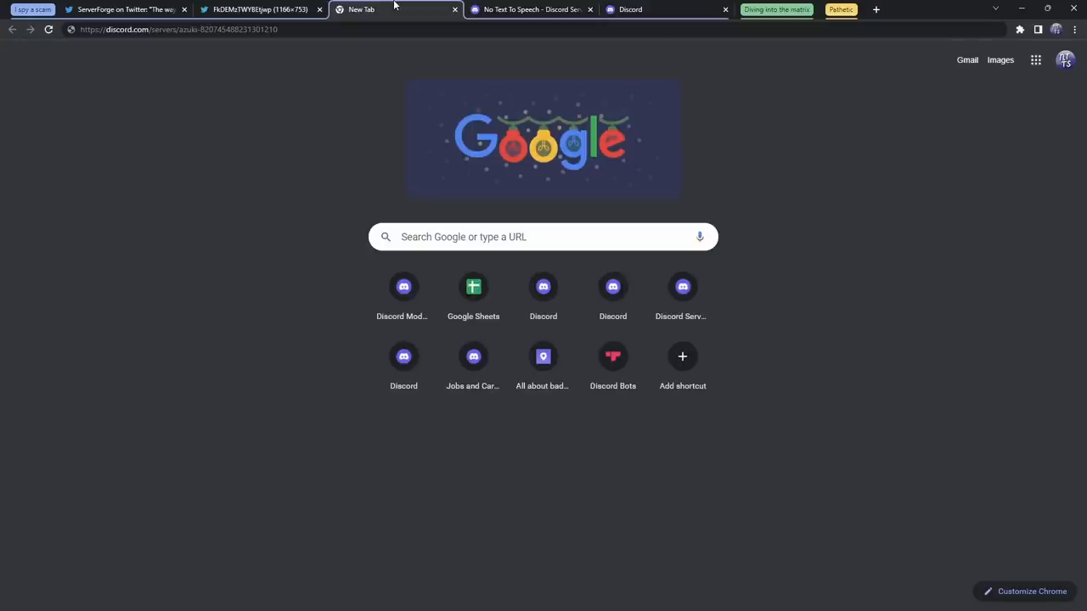
{"action": "mouse_move", "coordinate": [530, 11]}
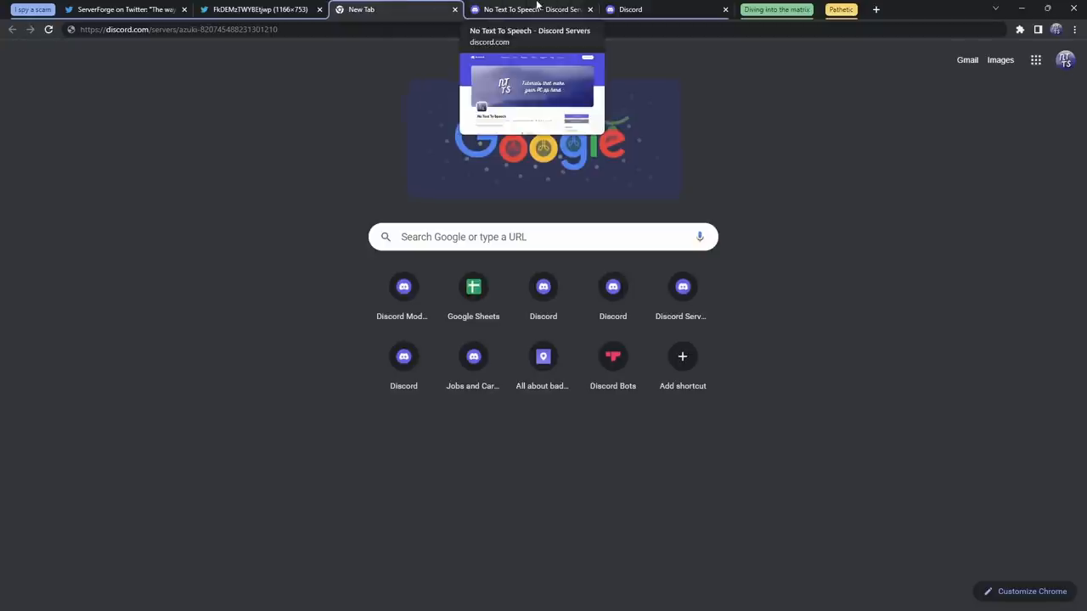
{"action": "mouse_move", "coordinate": [357, 11]}
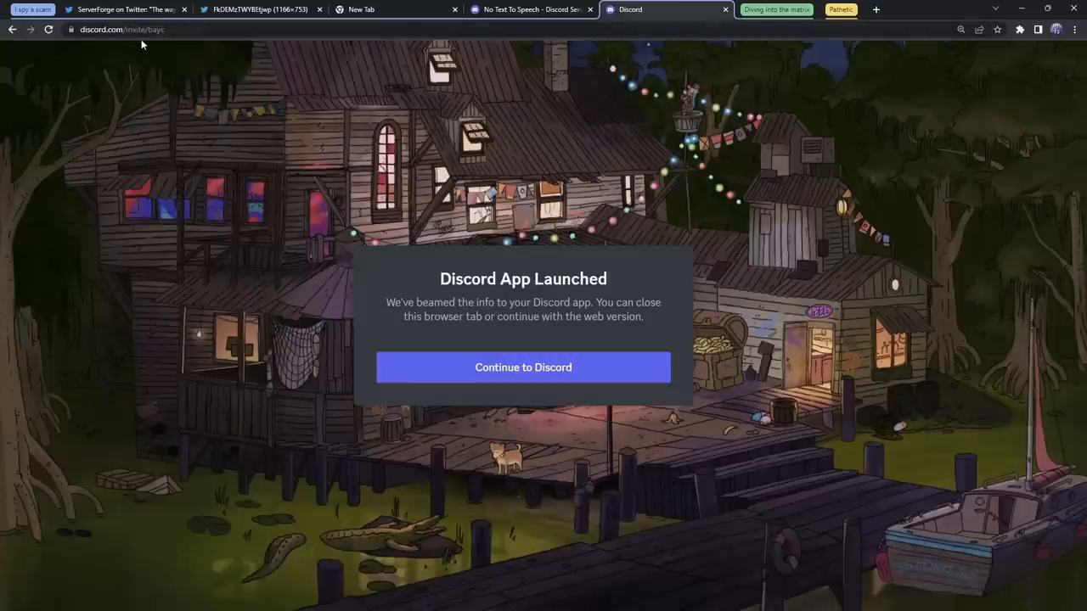
{"action": "left_click", "coordinate": [524, 367]}
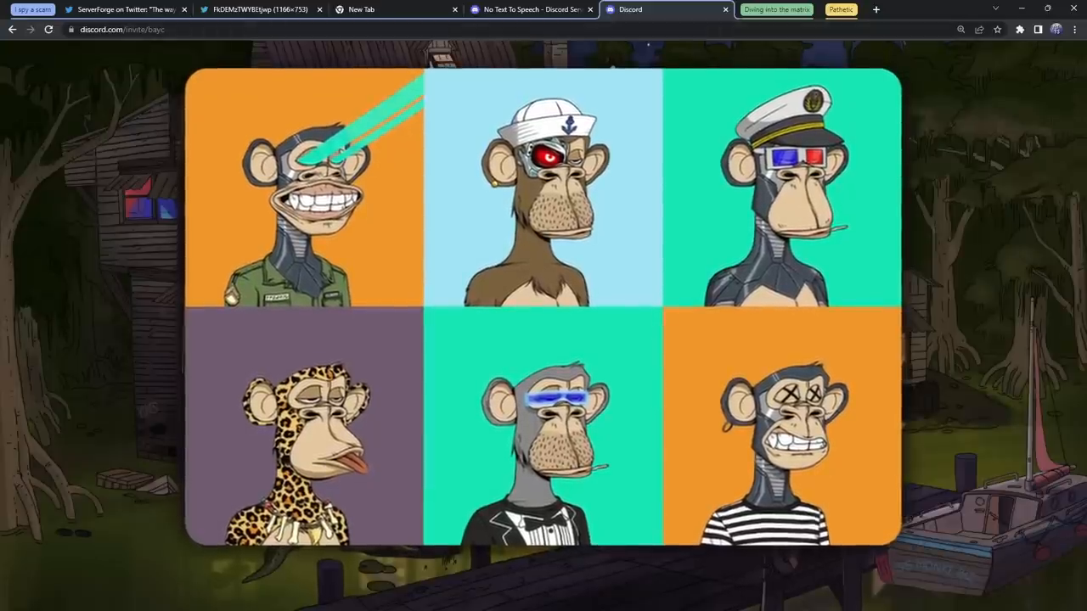
View the pbs.twimg.com image of the Bulls and Apes Project server description carrying the injected script
{"action": "left_click", "coordinate": [255, 11]}
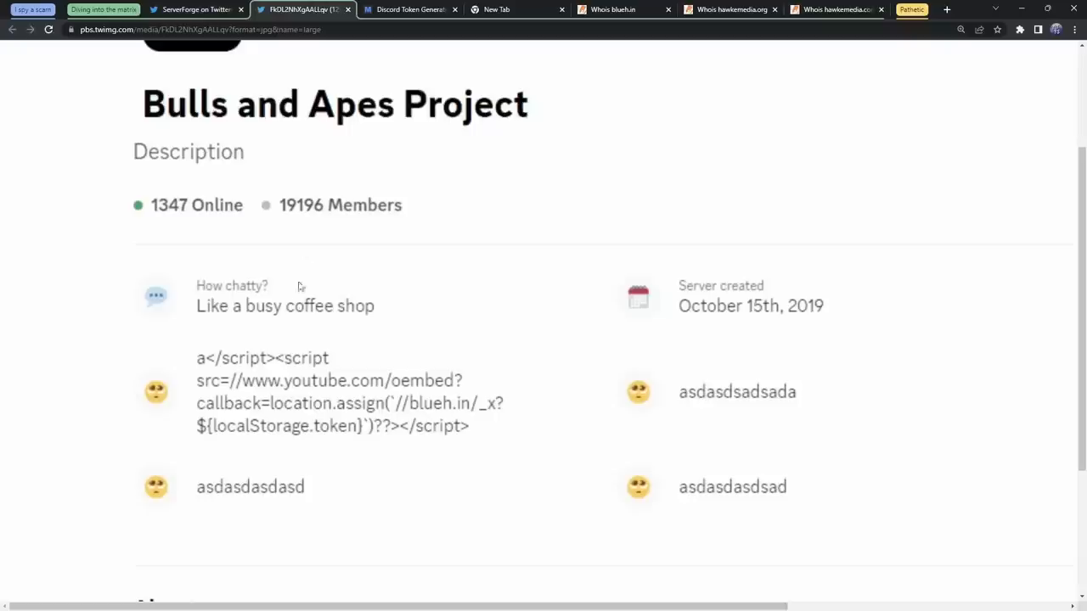
{"action": "scroll", "scroll_direction": "down", "scroll_amount": 3}
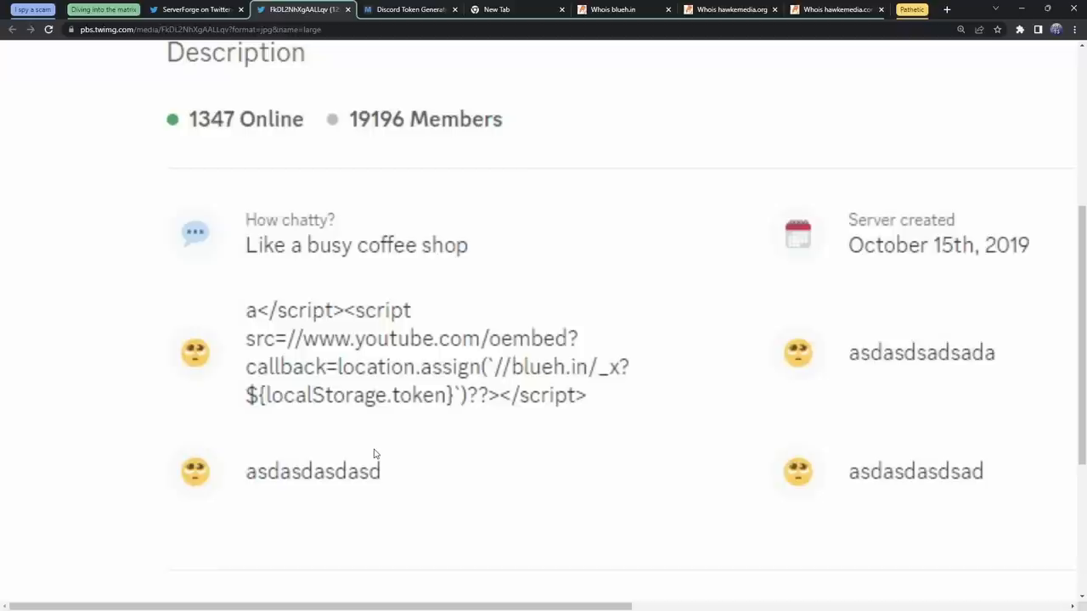
{"action": "mouse_move", "coordinate": [360, 435]}
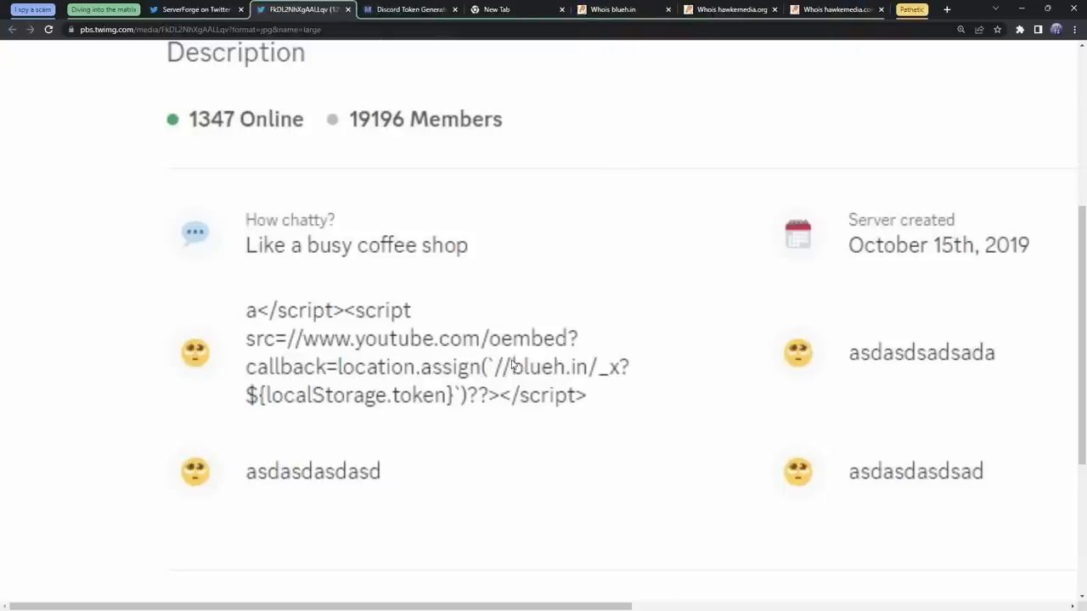
{"action": "mouse_move", "coordinate": [586, 377]}
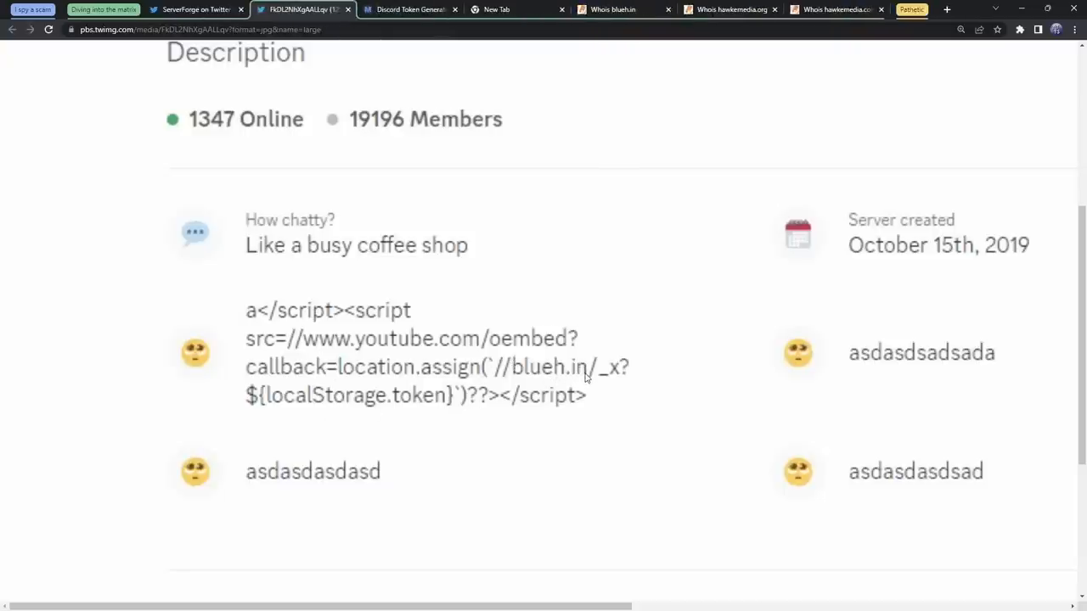
{"action": "mouse_move", "coordinate": [326, 388]}
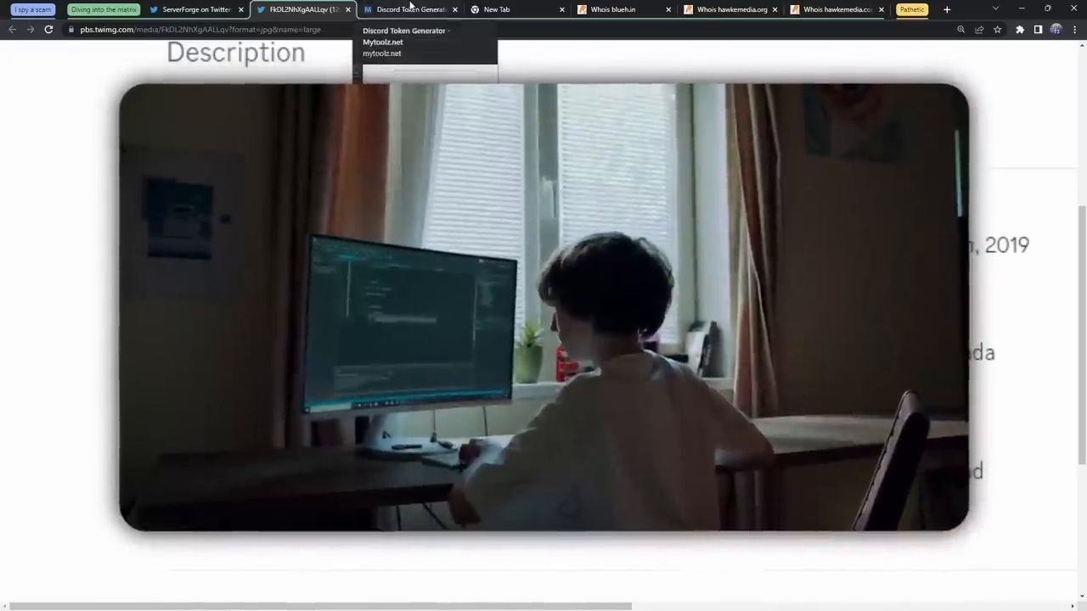
Follow the blueh.in token-path link, which returns an nginx 403 Forbidden page
{"action": "left_click", "coordinate": [517, 11]}
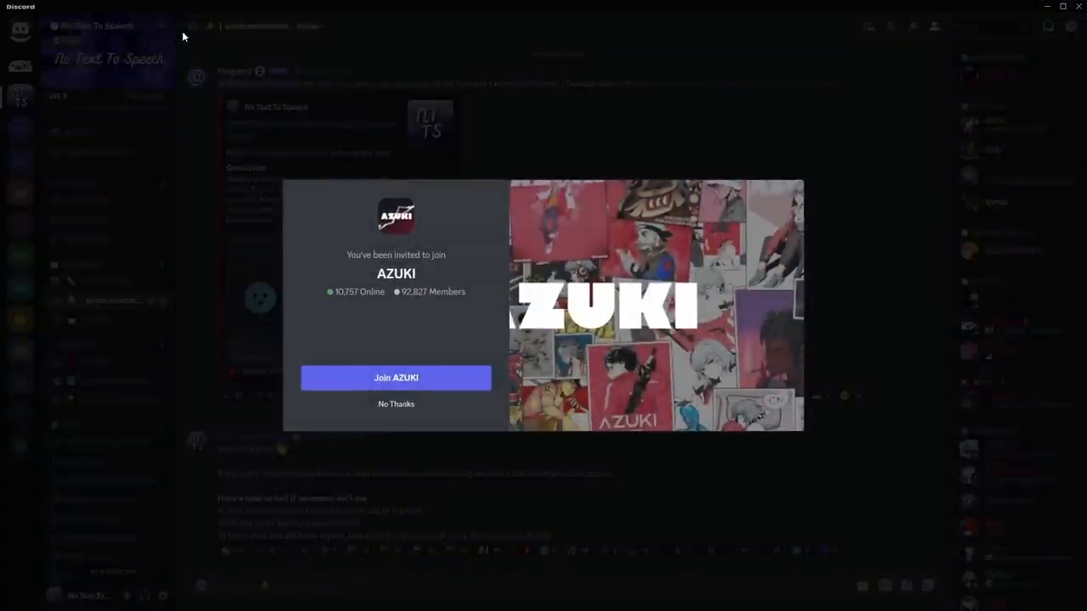
{"action": "left_click", "coordinate": [395, 404]}
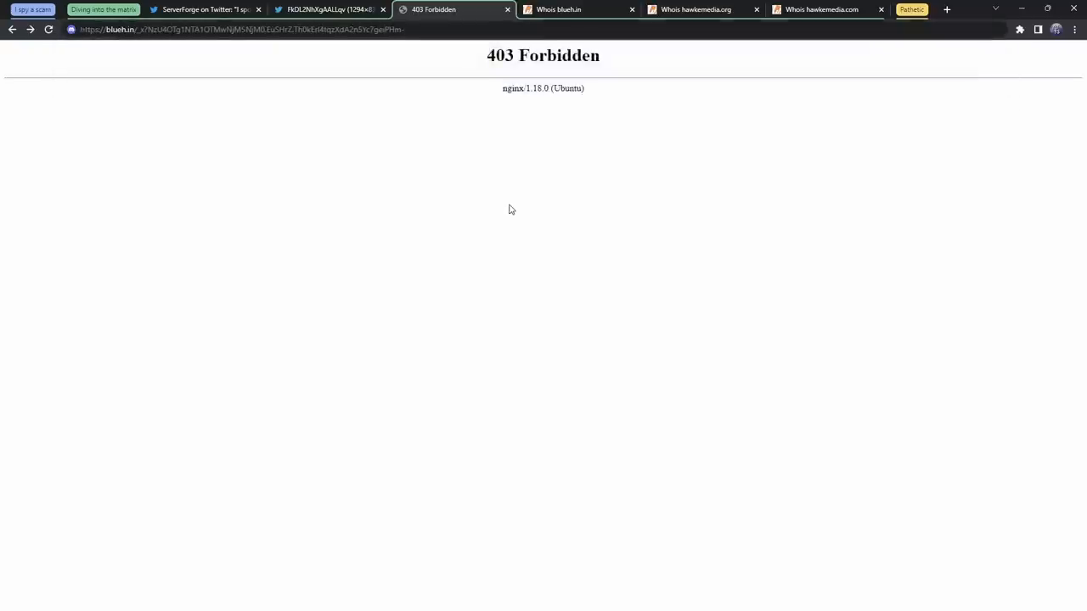
Inspect the 302 azuki redirects initiated by hawkemedia.org in the Network log, then move to a blank tab
{"action": "key", "text": "F12"}
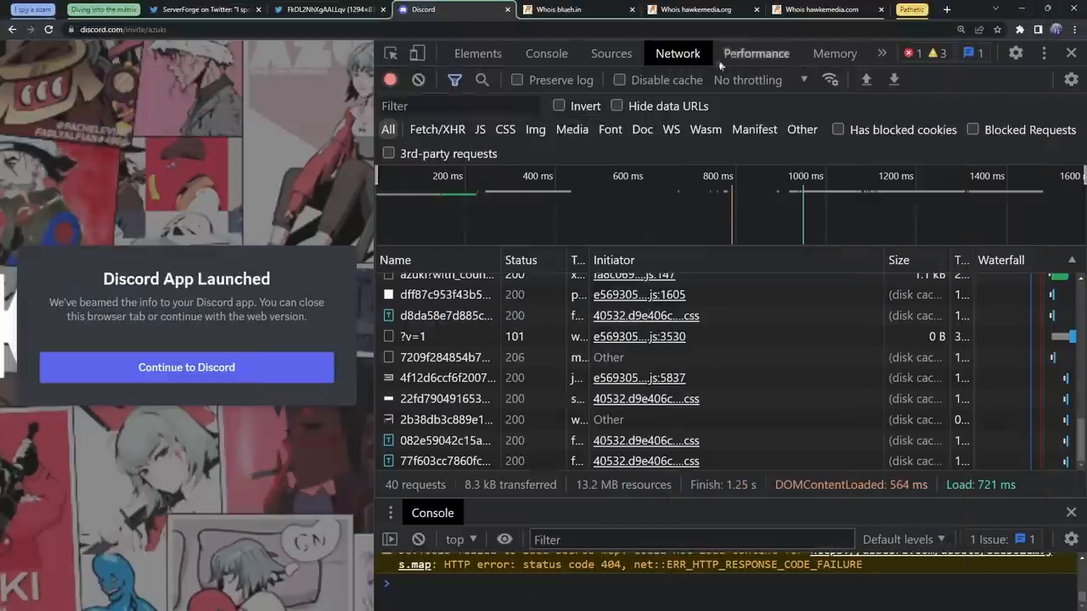
{"action": "left_click", "coordinate": [390, 80]}
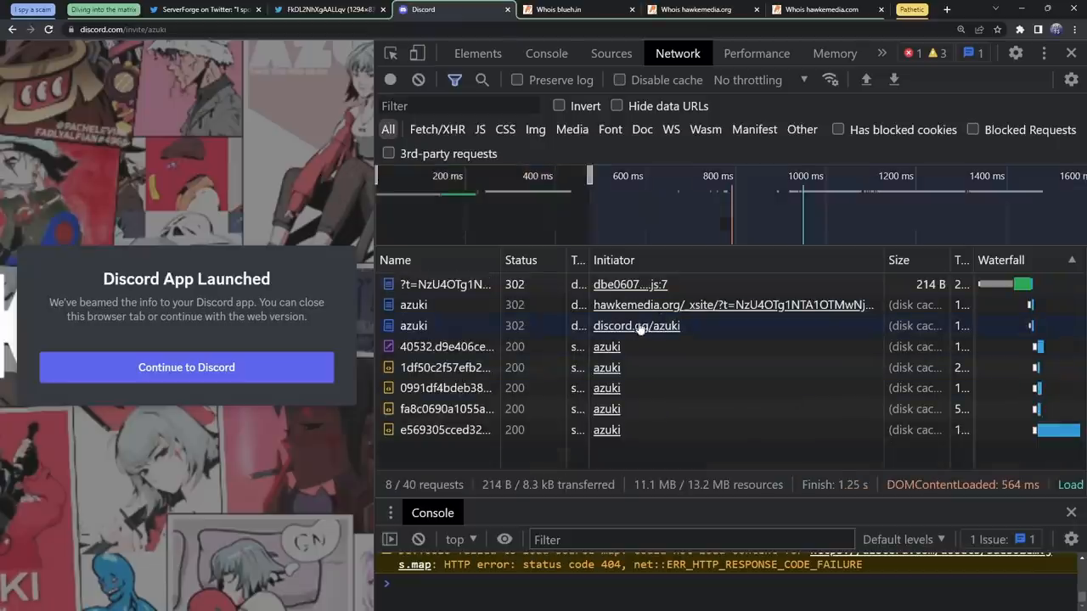
{"action": "mouse_move", "coordinate": [326, 10]}
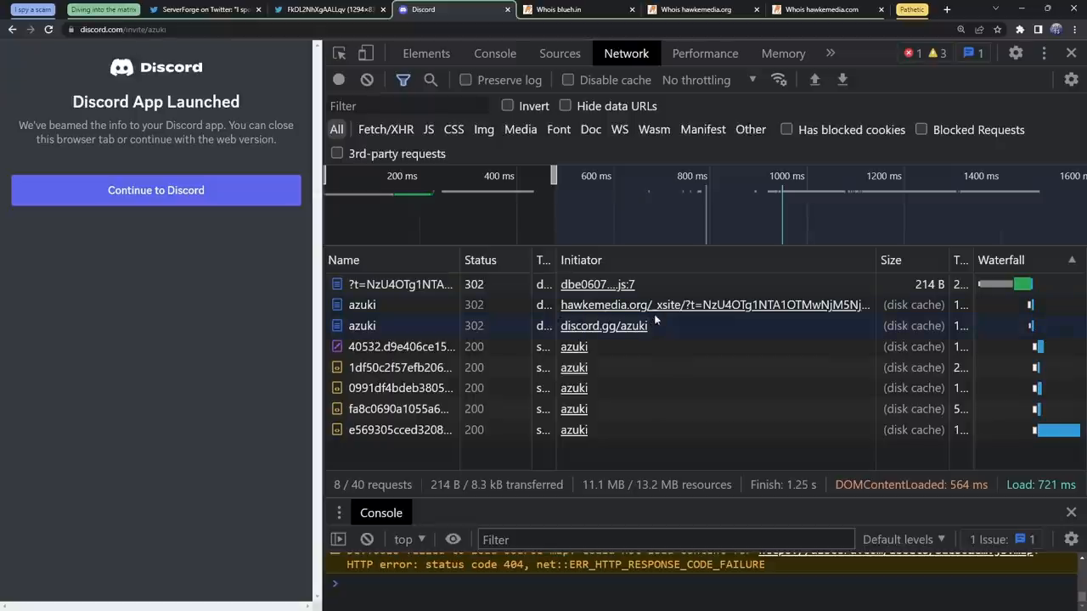
{"action": "mouse_move", "coordinate": [701, 318]}
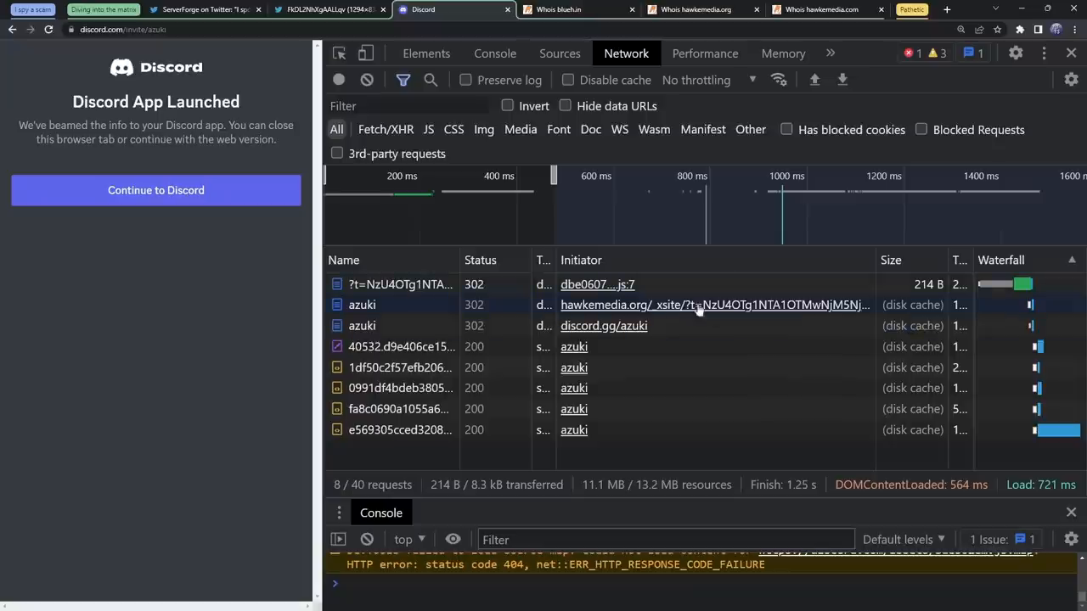
{"action": "mouse_move", "coordinate": [653, 316]}
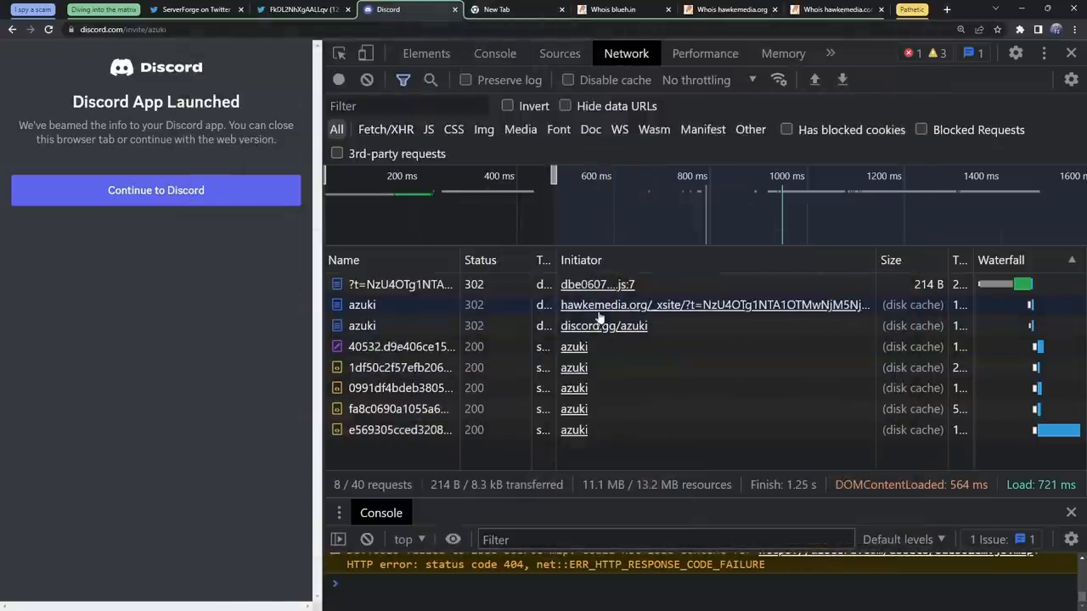
{"action": "left_click", "coordinate": [496, 10]}
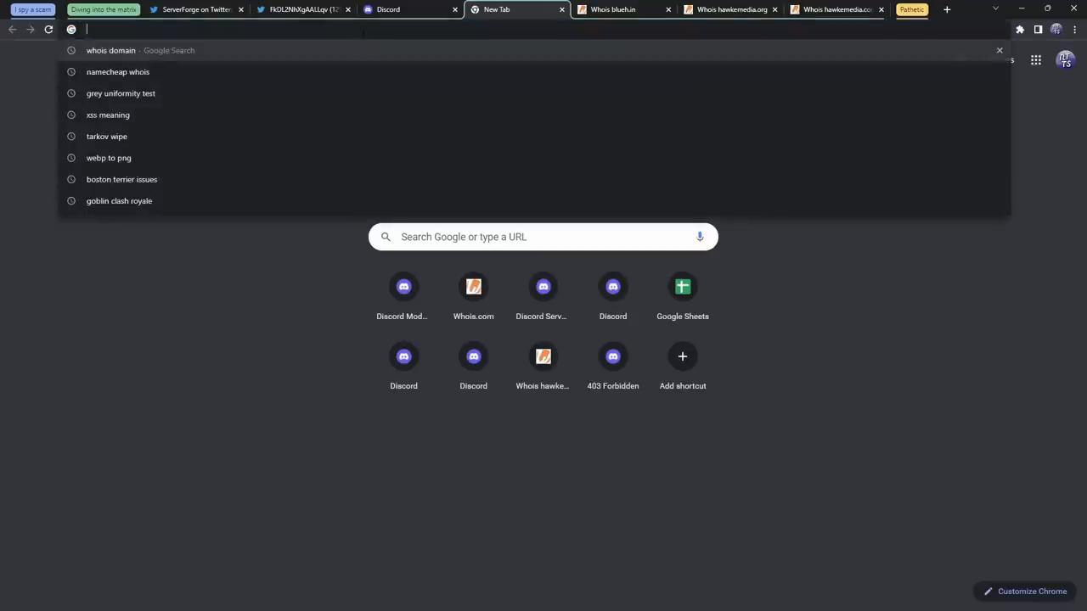
Search hawkemedia and land on the Hawke Media 'Your Outsourced CMO' homepage
{"action": "type", "text": "hawkemedia.com"}
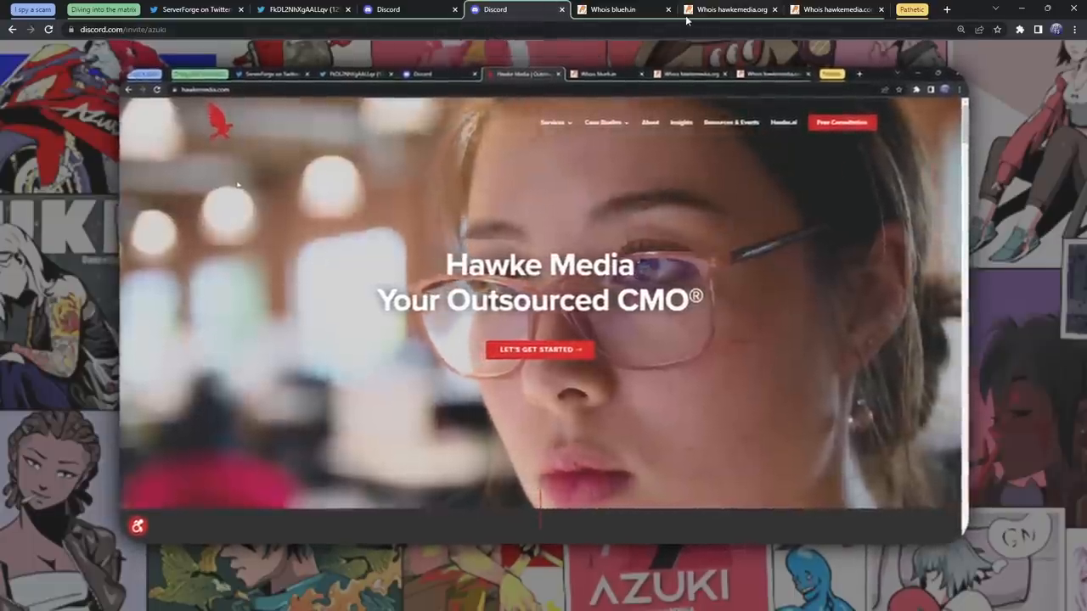
Review blueh.in's WHOIS Domain Information and Registrant Contact sections
{"action": "left_click", "coordinate": [615, 10]}
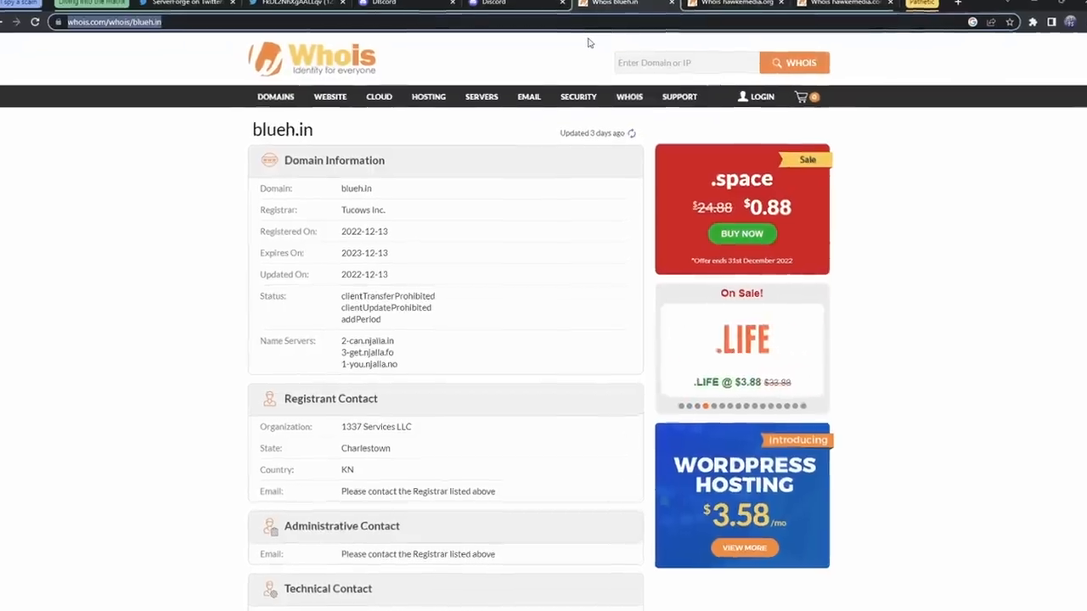
{"action": "scroll", "scroll_direction": "down", "scroll_amount": 3}
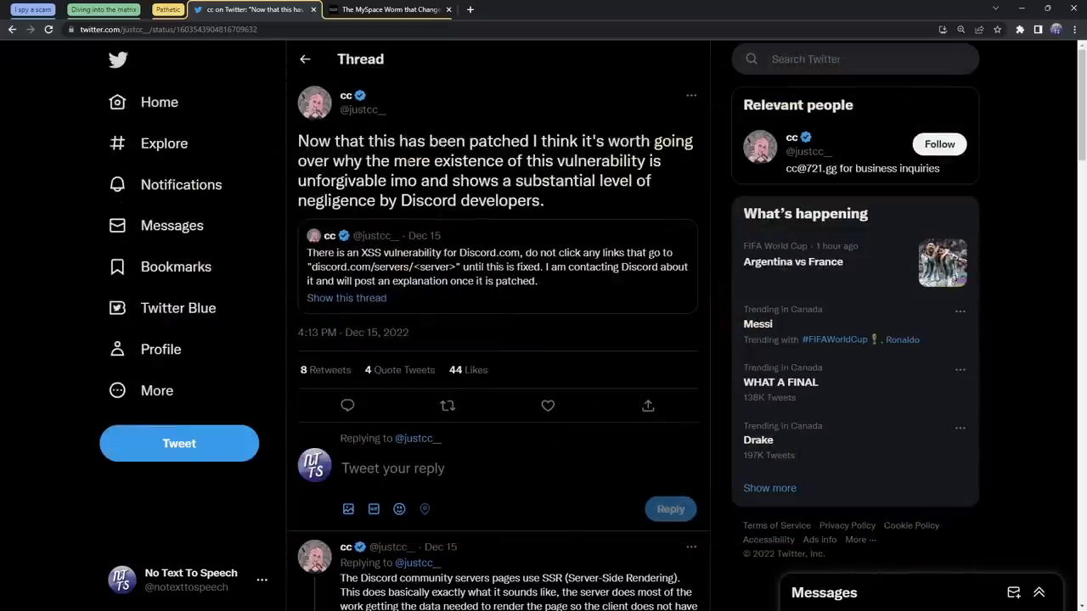
{"action": "mouse_move", "coordinate": [347, 102]}
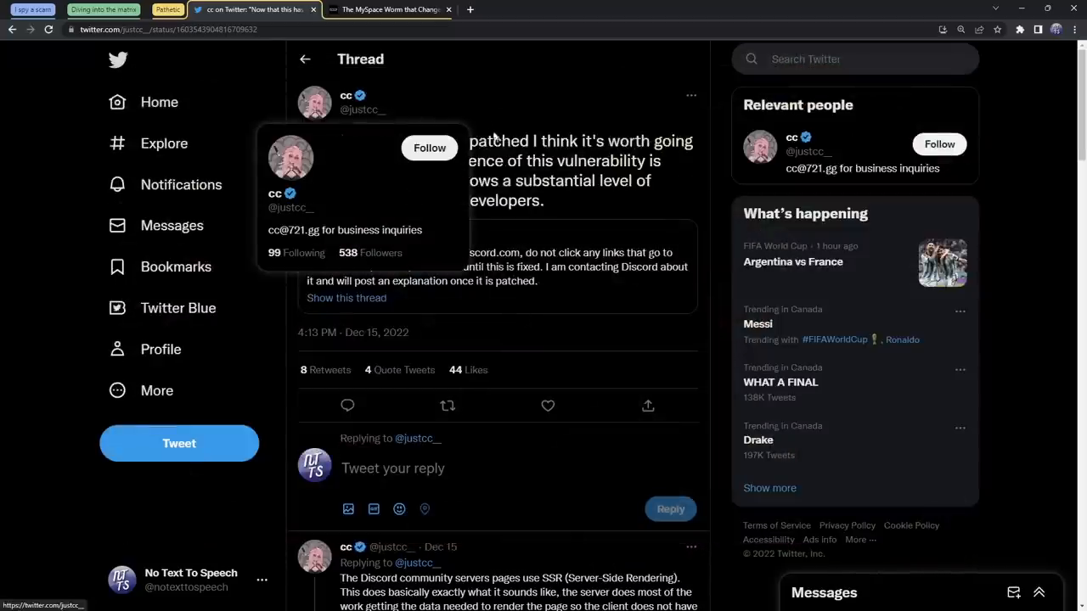
{"action": "scroll", "scroll_direction": "down", "scroll_amount": 3}
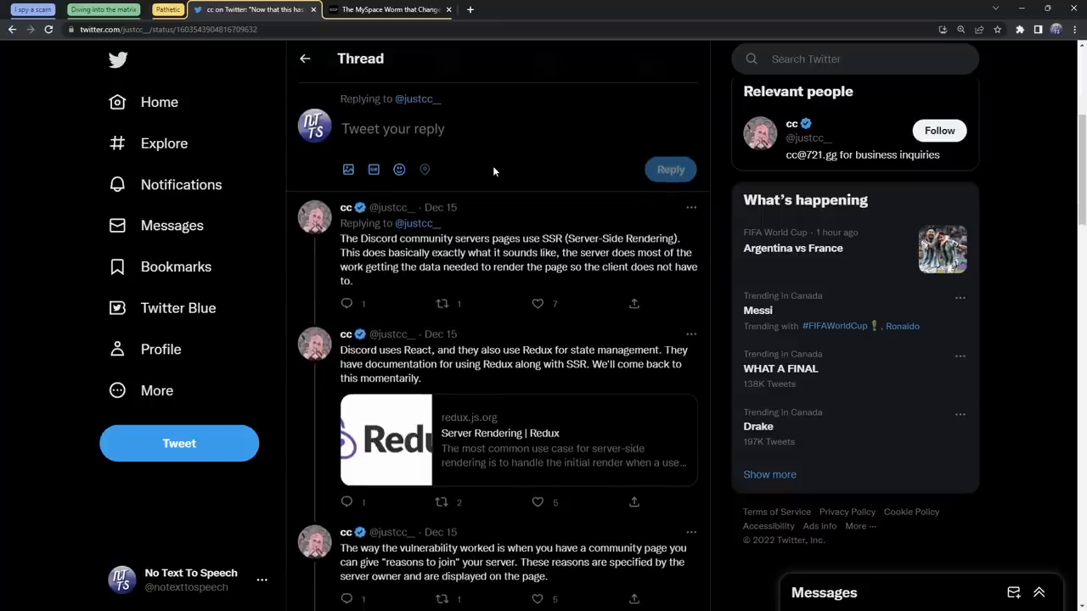
{"action": "mouse_move", "coordinate": [525, 226]}
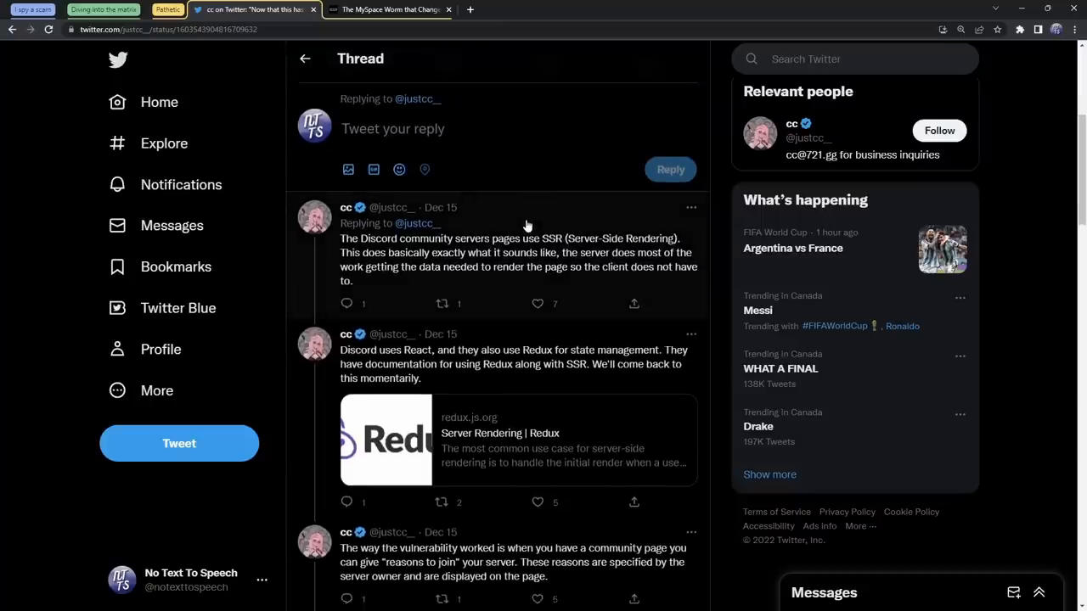
{"action": "scroll", "scroll_direction": "down", "scroll_amount": 3}
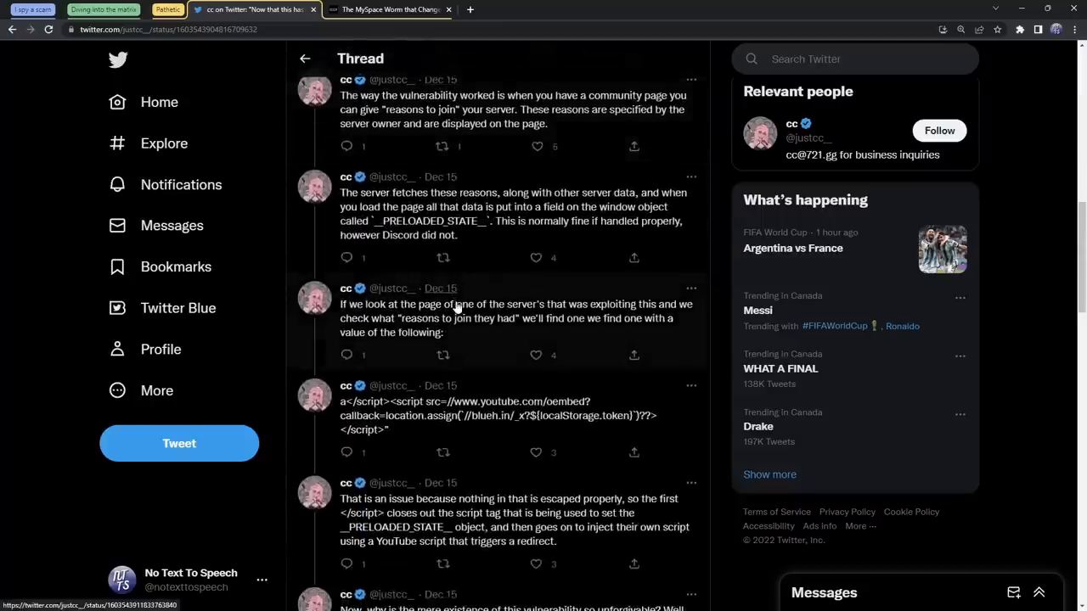
{"action": "scroll", "scroll_direction": "down", "scroll_amount": 3}
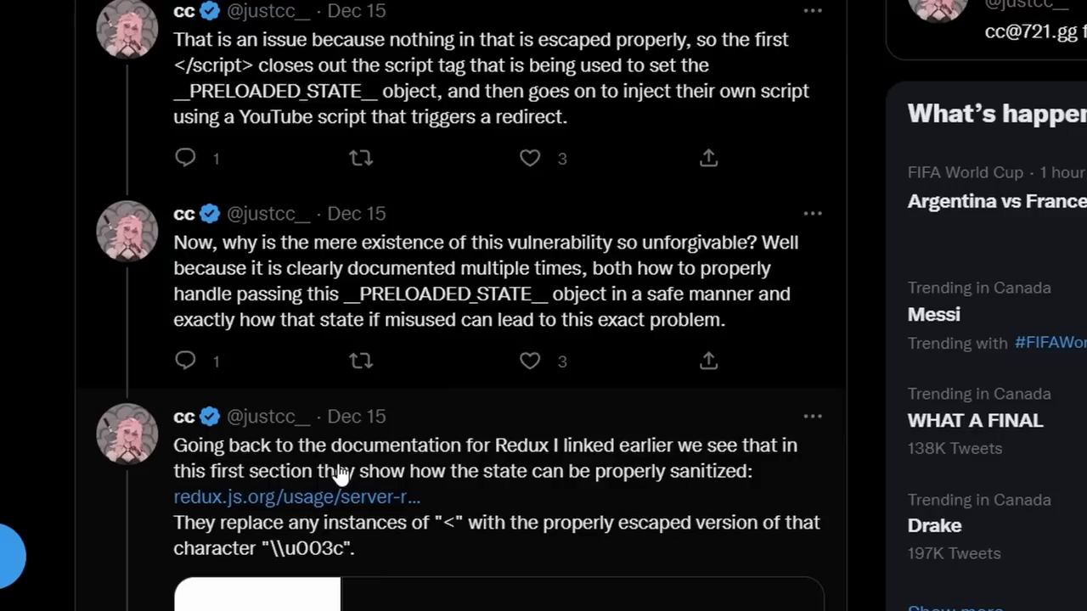
{"action": "mouse_move", "coordinate": [502, 459]}
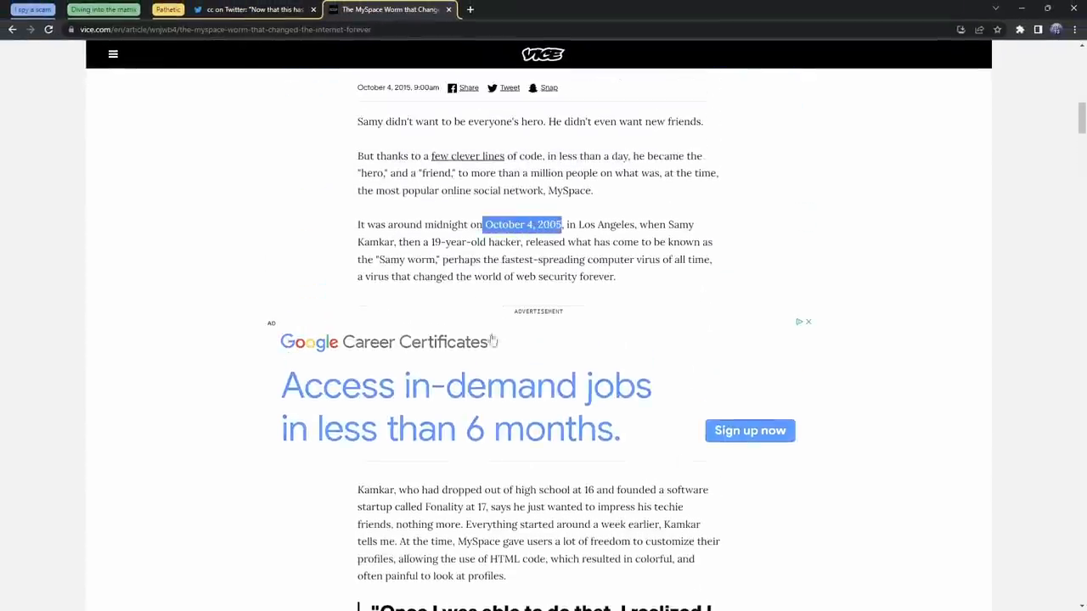
Scroll the Vice Samy worm article to Kamkar's worm spreading past 2,500 friends
{"action": "scroll", "scroll_direction": "down", "scroll_amount": 3}
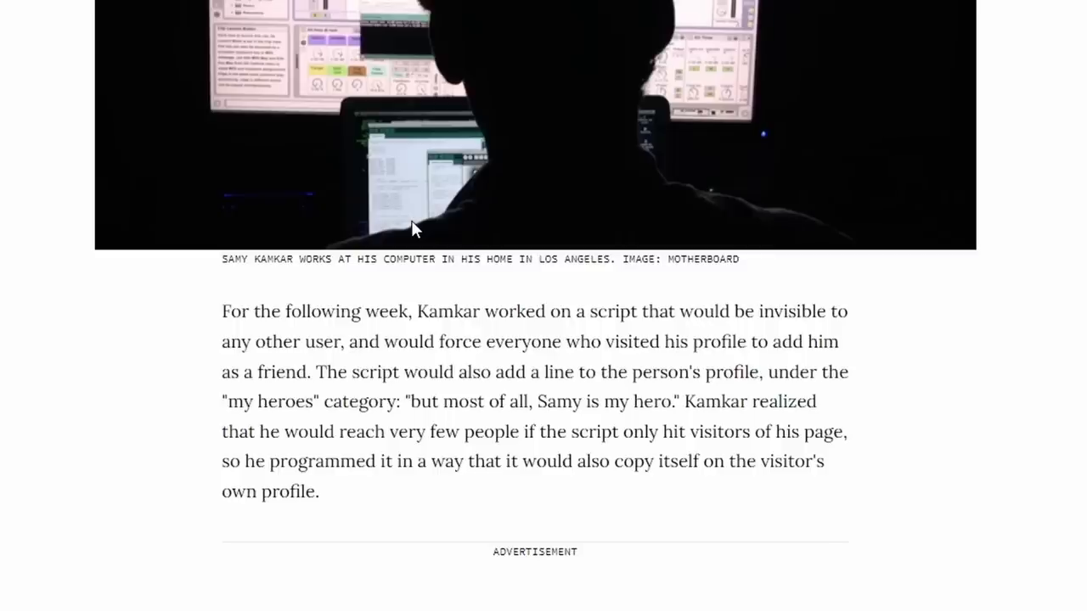
{"action": "scroll", "scroll_direction": "down", "scroll_amount": 3}
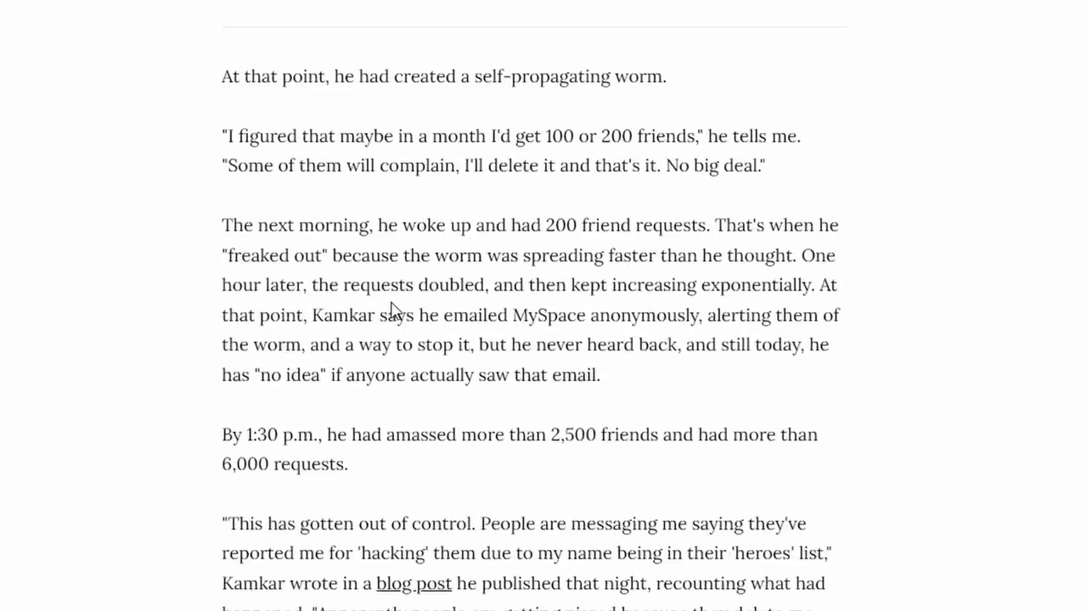
{"action": "mouse_move", "coordinate": [533, 253]}
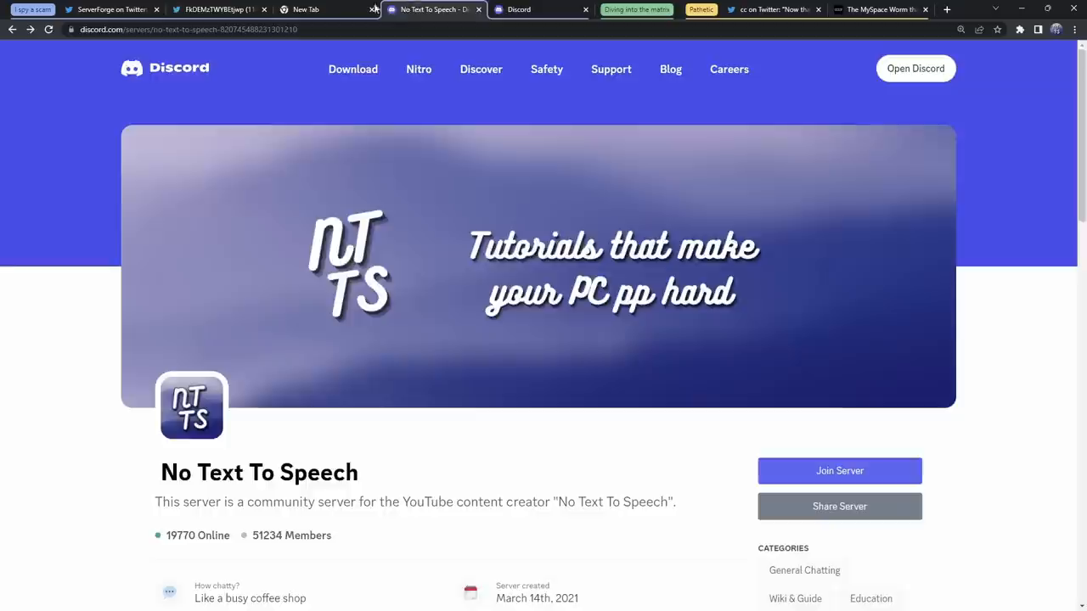
{"action": "mouse_move", "coordinate": [481, 67]}
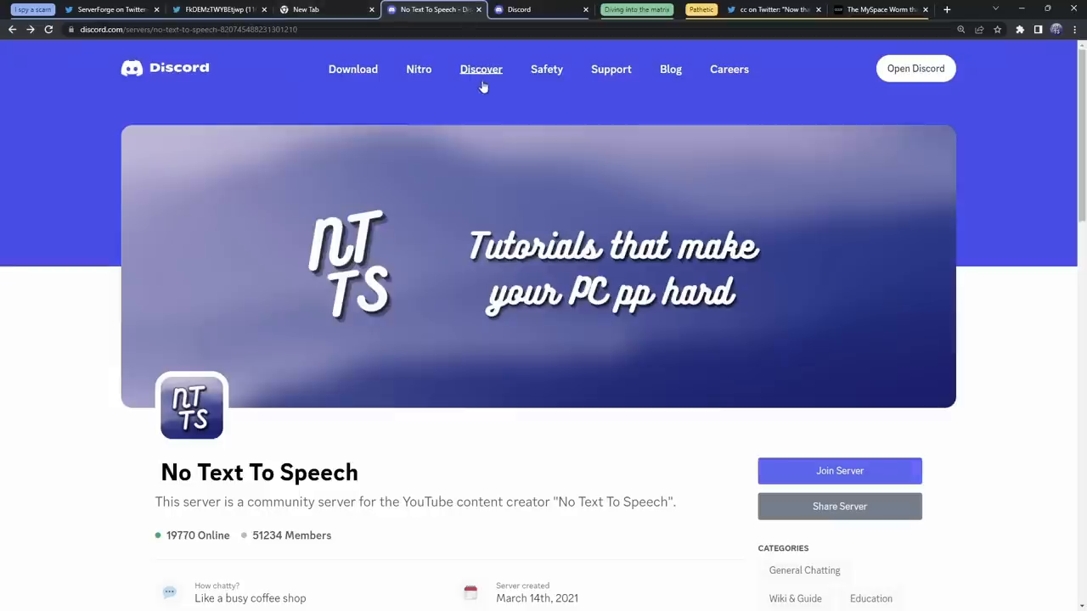